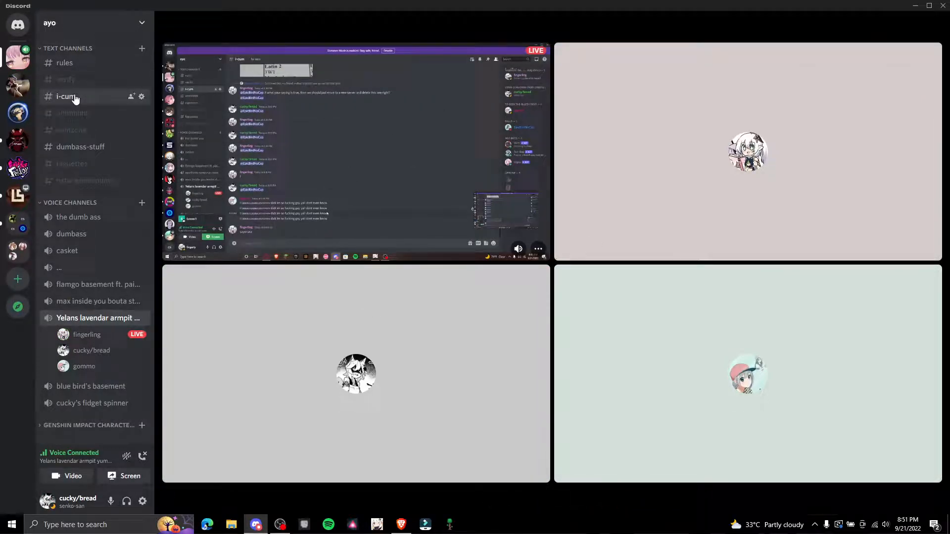
Open the #i-cum channel in the ayo server and scroll through its recent messages.
left_click(97, 318)
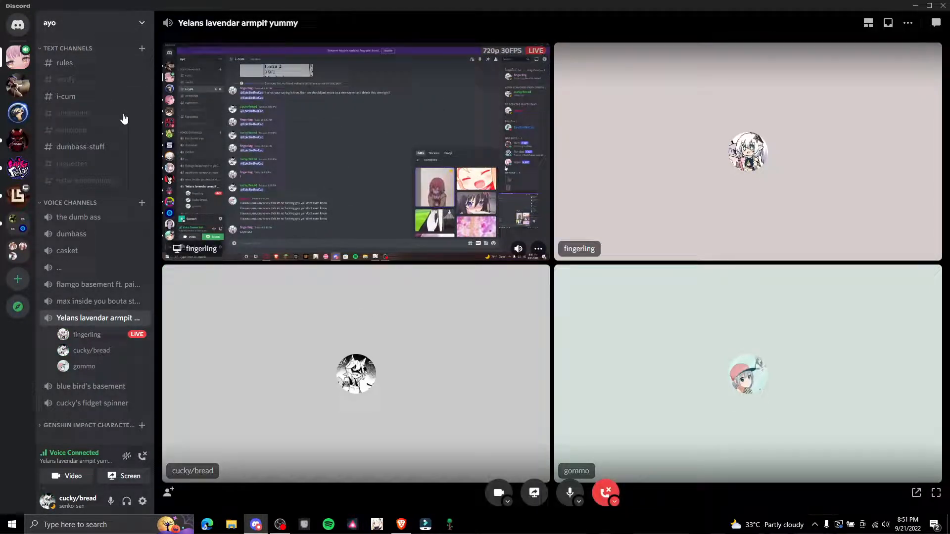
left_click(65, 95)
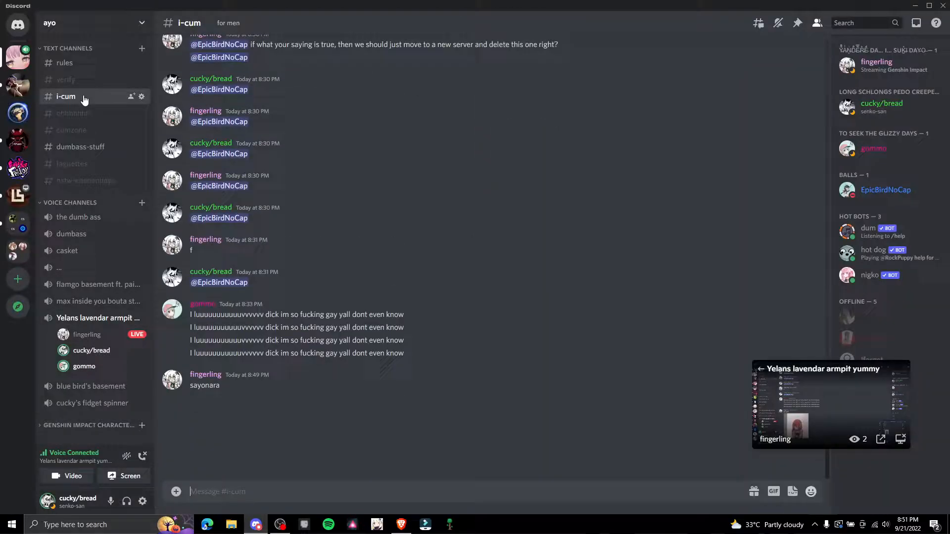
scroll("down", 3)
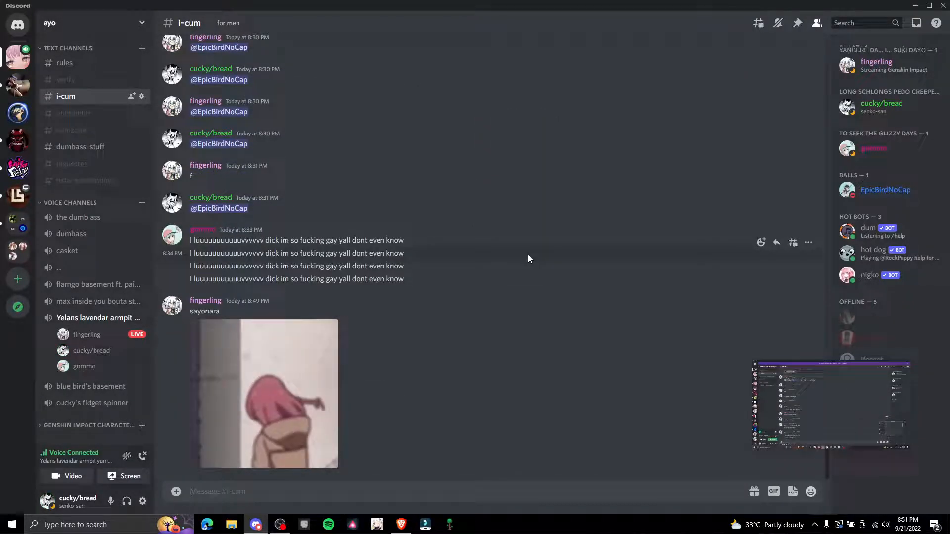
mouse_move(492, 311)
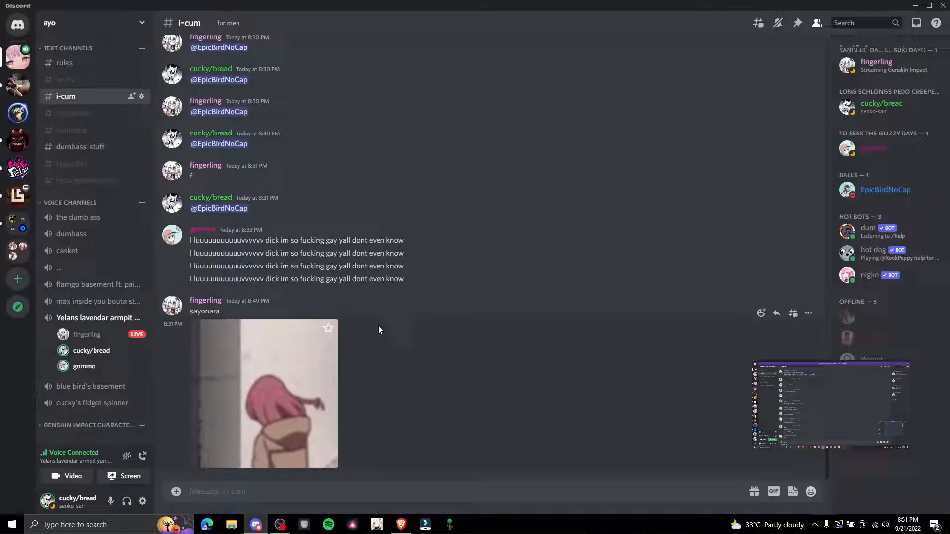
scroll("up", 3)
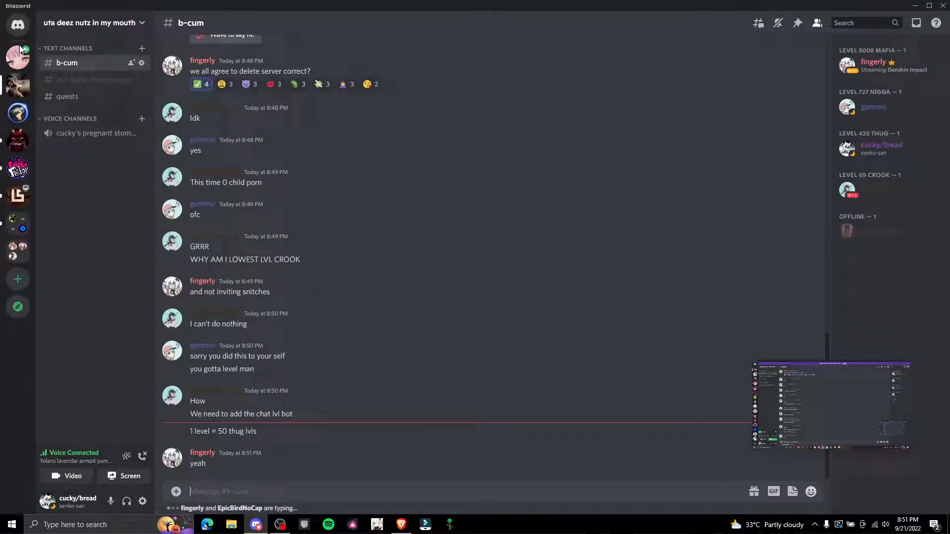
mouse_move(17, 58)
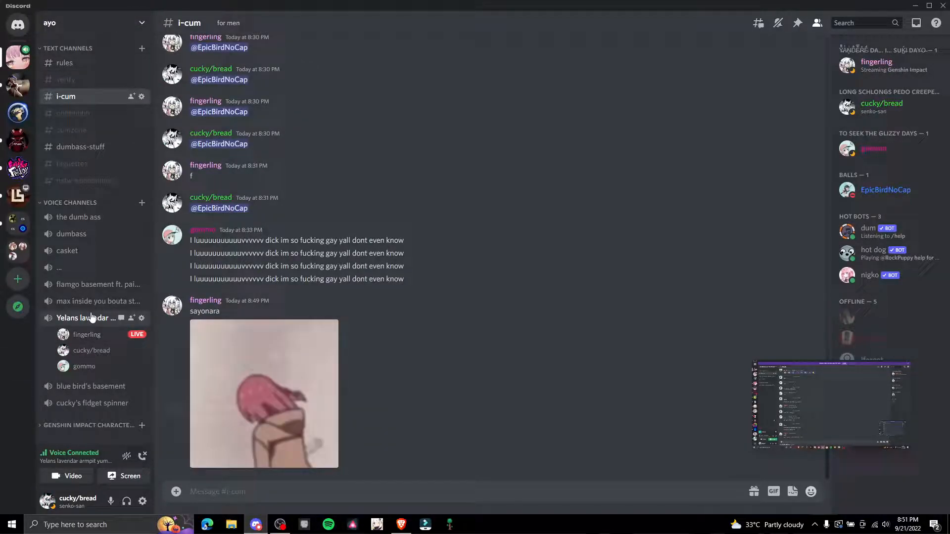
Return to the 'Yelans lavendar armpit yummy' voice call grid with the live stream.
left_click(86, 318)
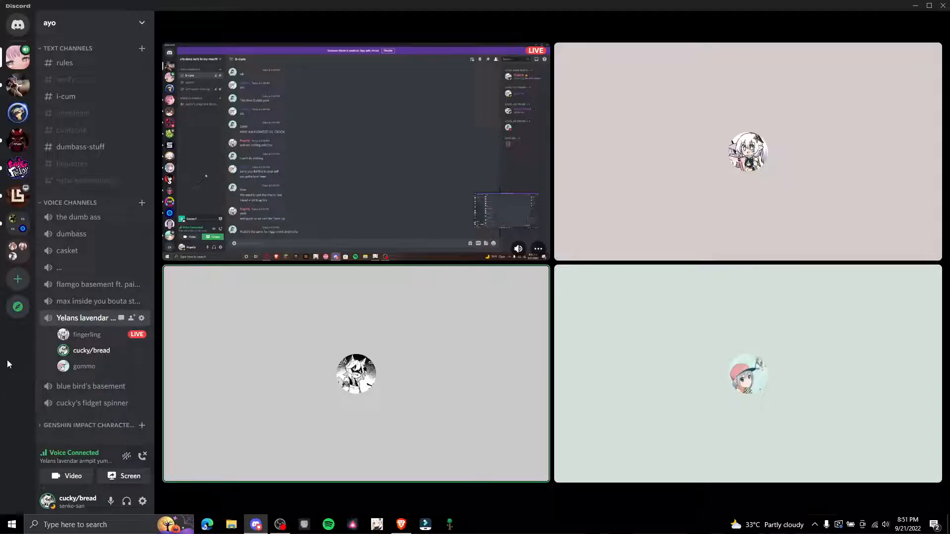
mouse_move(31, 34)
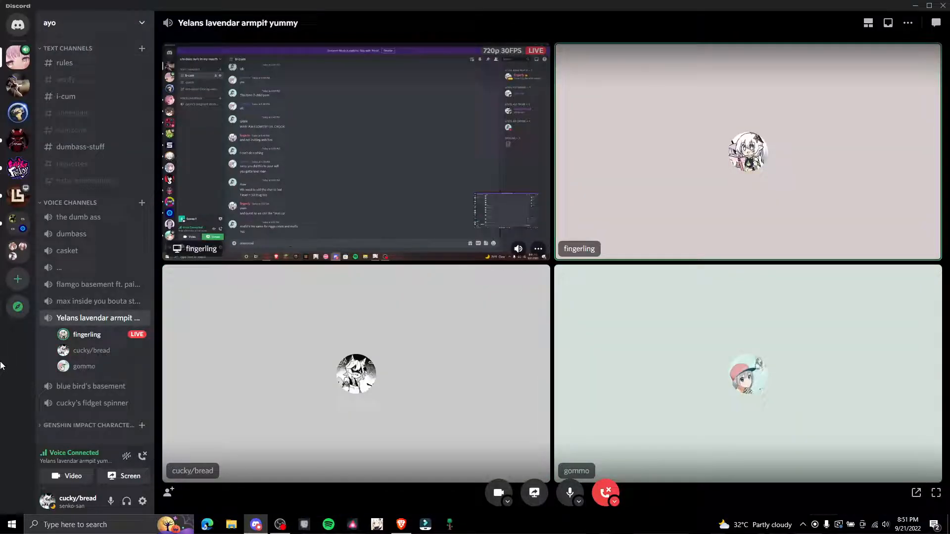
mouse_move(18, 85)
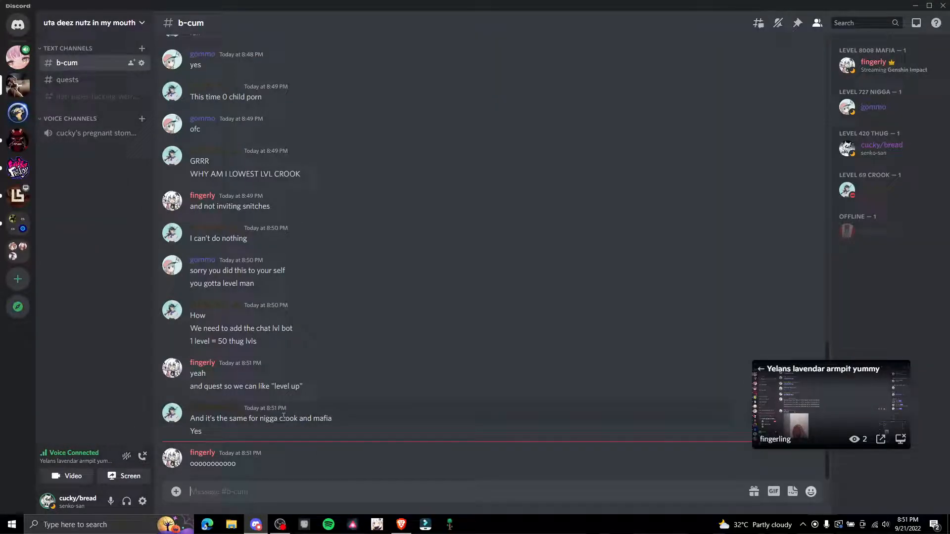
mouse_move(17, 57)
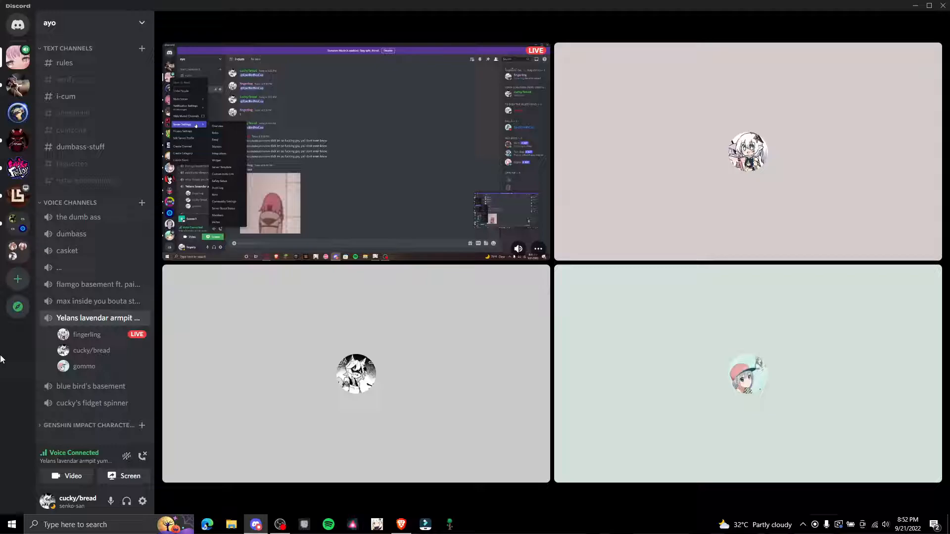
Focus the LIVE stream tile so the shared server settings fill the call view.
left_click(181, 100)
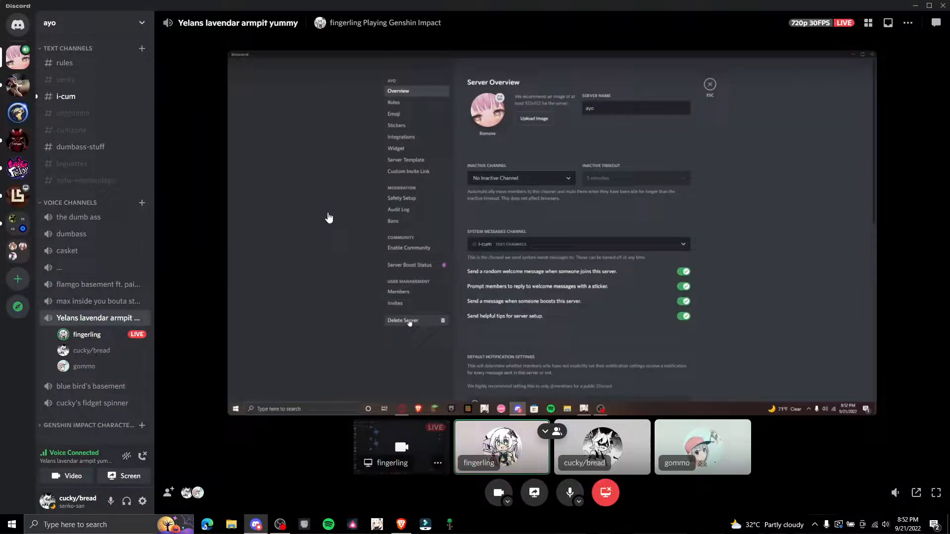
left_click(410, 320)
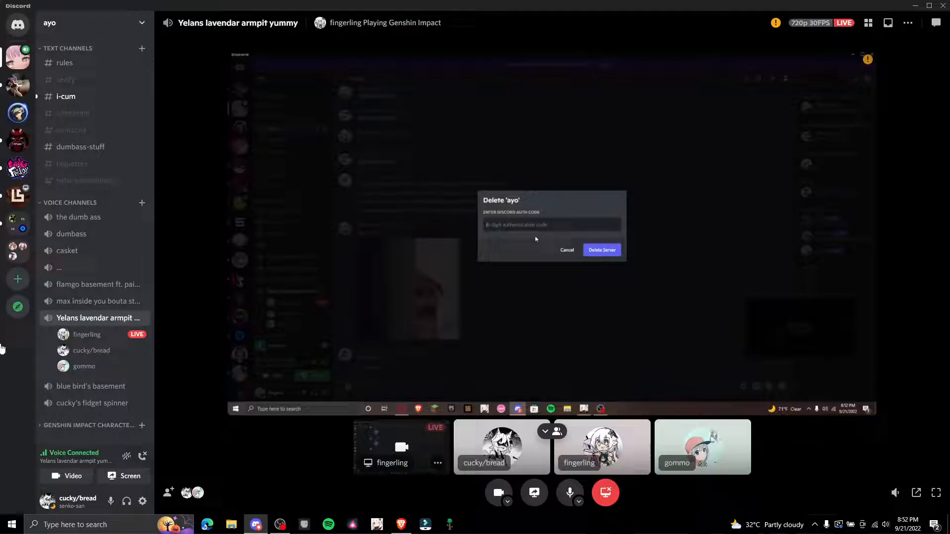
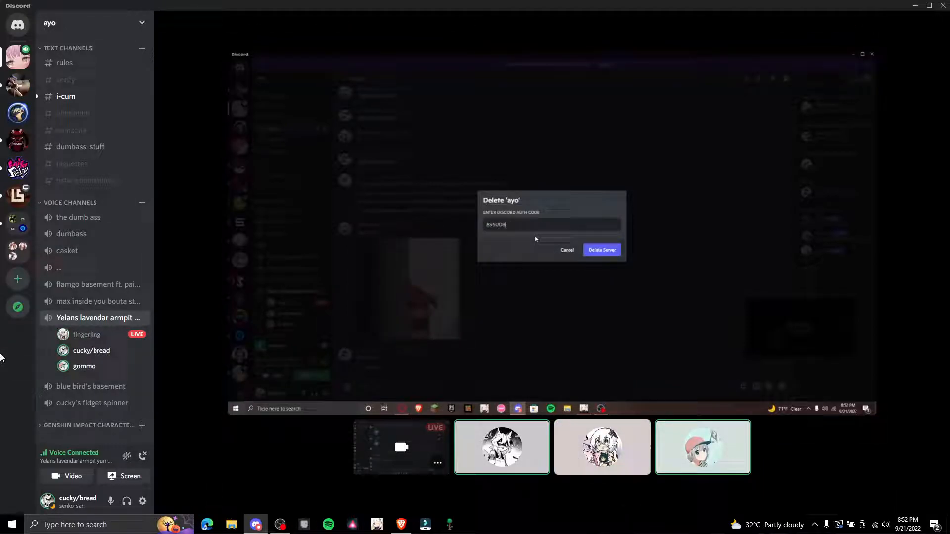